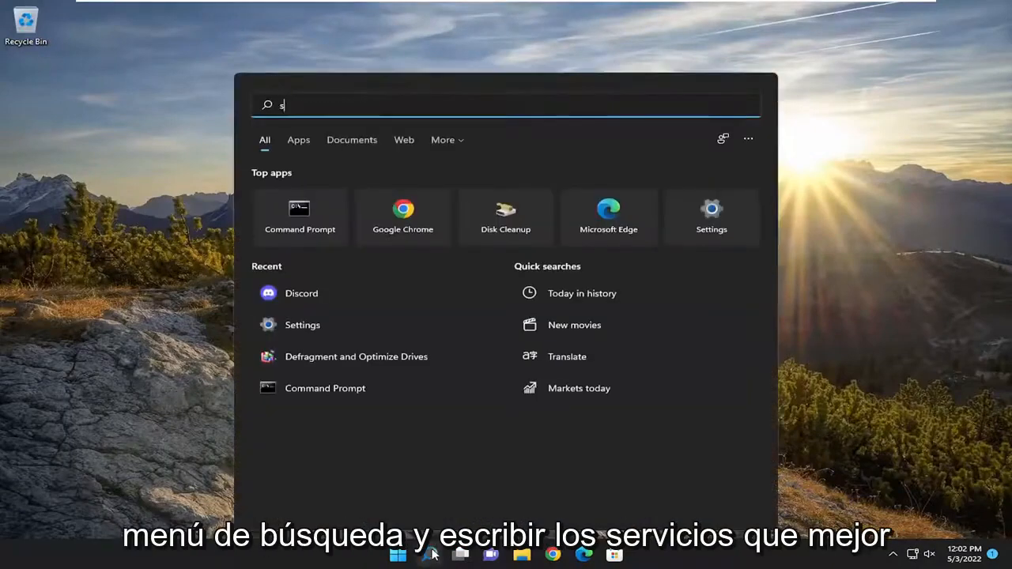
# Step: Search Windows for 'services'
pyautogui.write('ervices')
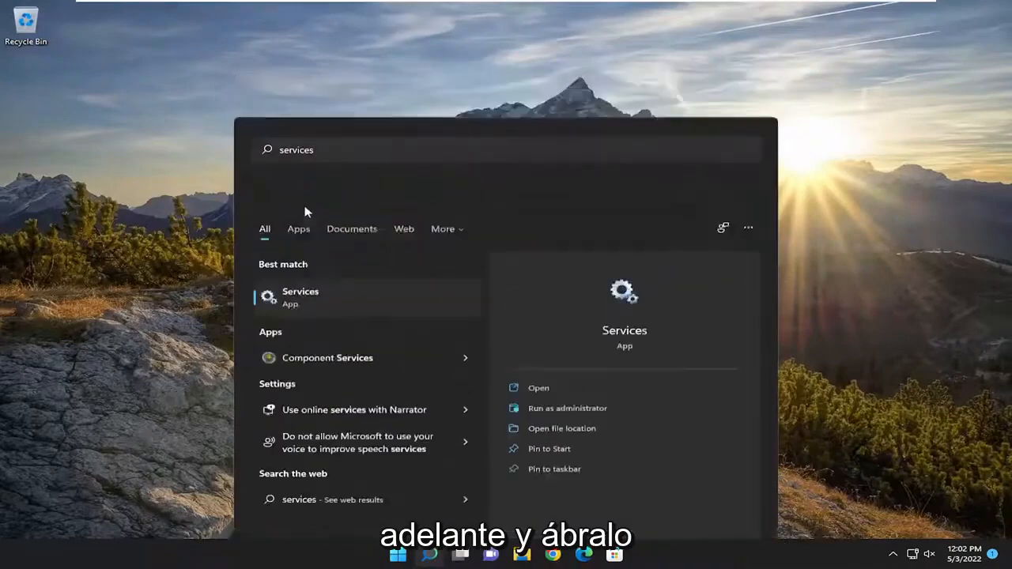
# Step: Launch the Services app and select the Remote Procedure Call (RPC) Locator service
pyautogui.click(300, 297)
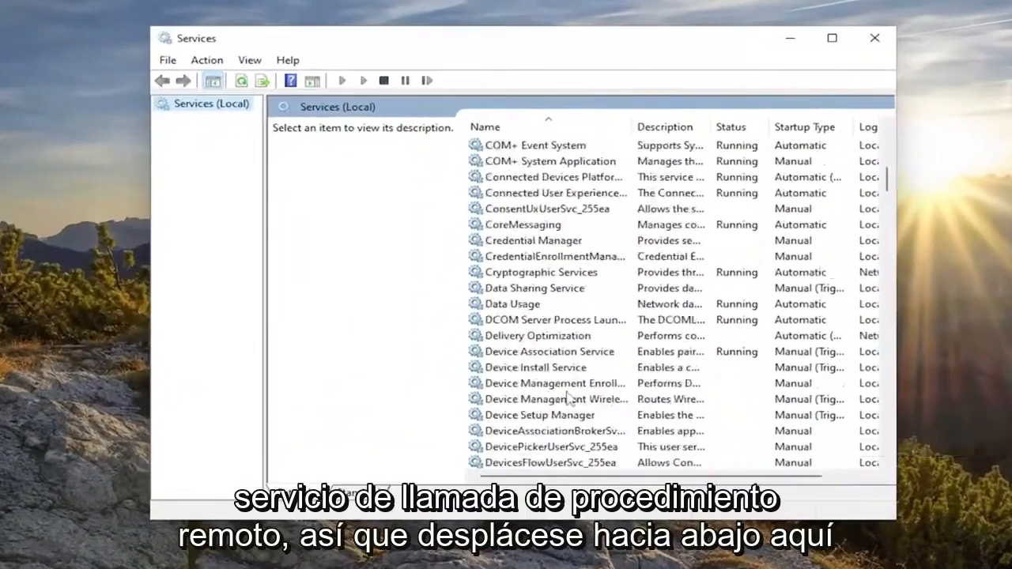
pyautogui.scroll(-3)
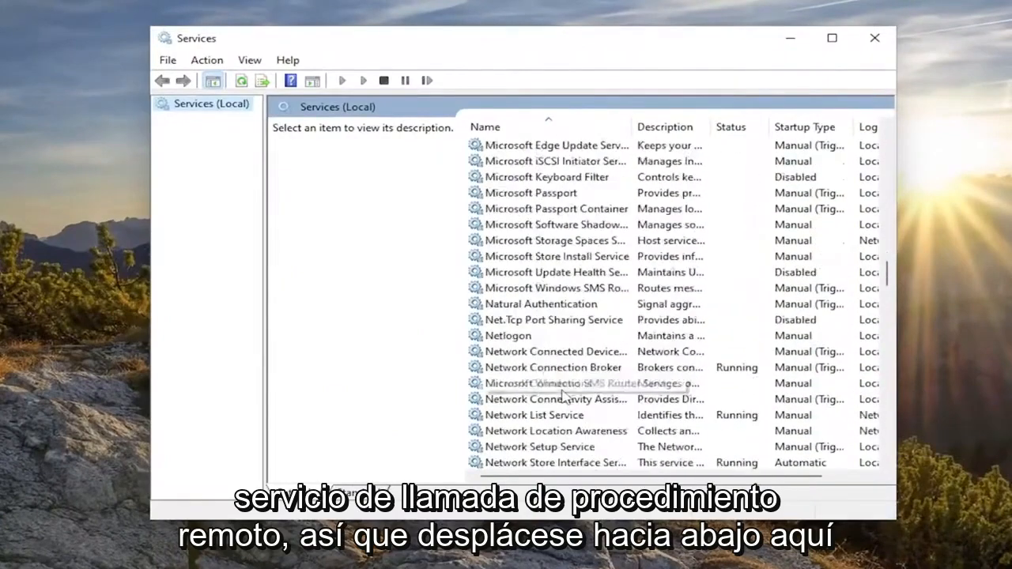
pyautogui.scroll(-3)
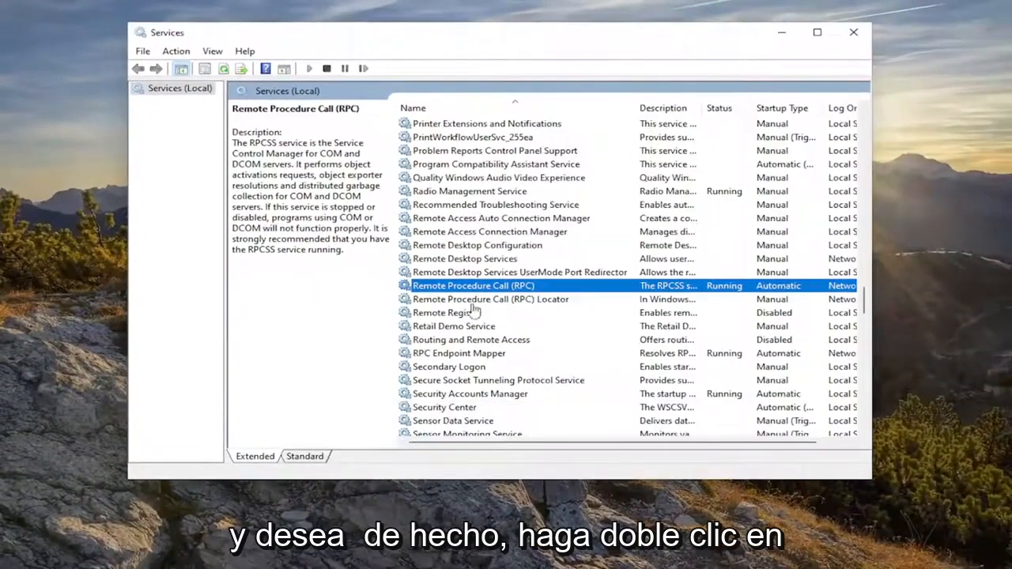
pyautogui.click(490, 299)
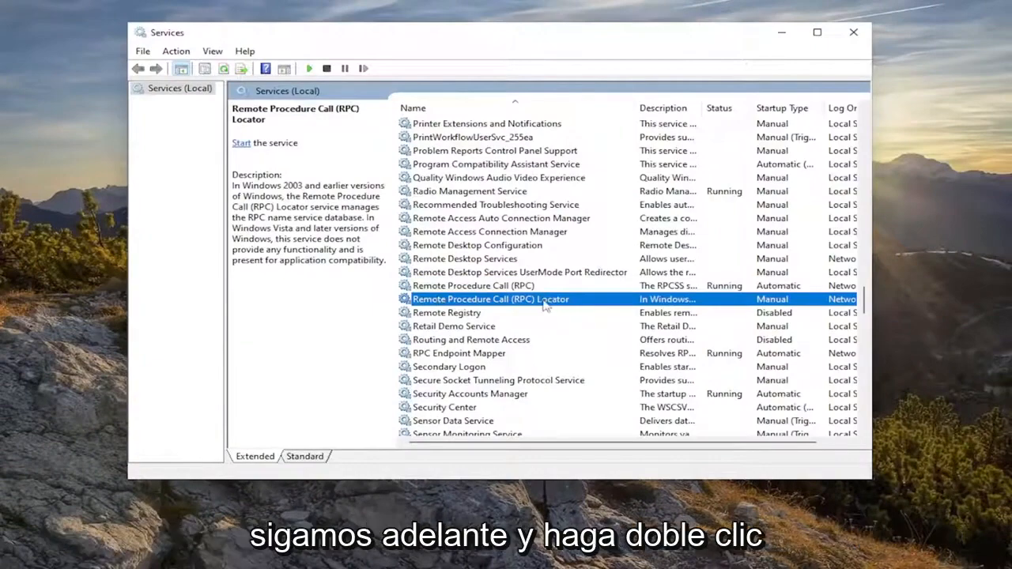
# Step: Start the RPC Locator service with Manual startup type and close its properties
pyautogui.doubleClick(490, 298)
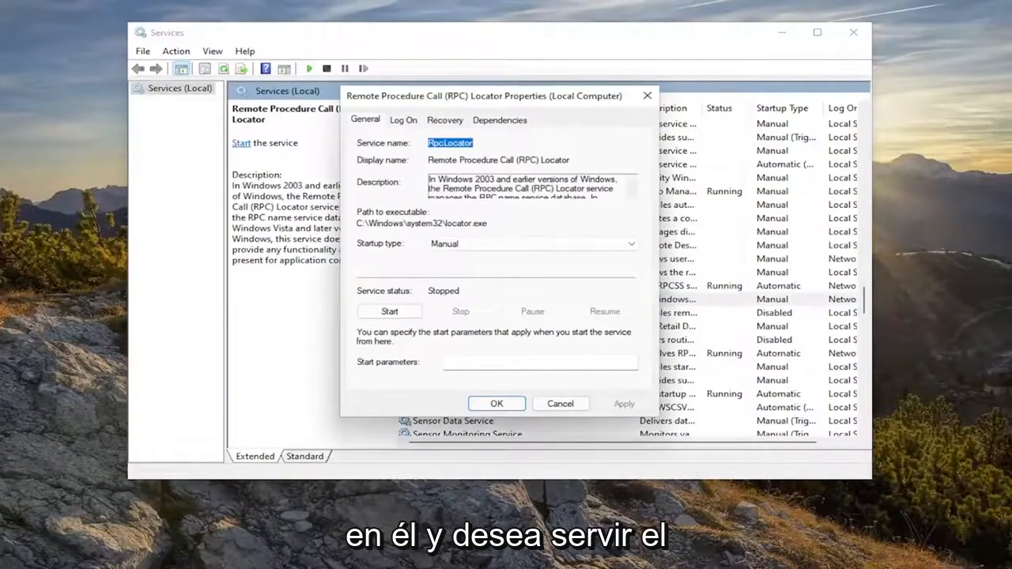
pyautogui.click(532, 244)
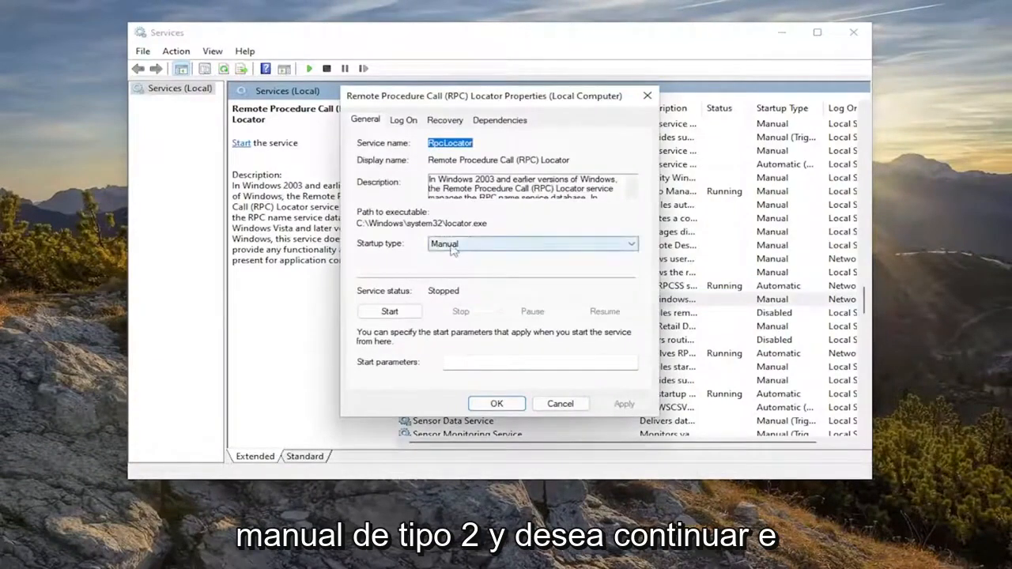
pyautogui.click(389, 311)
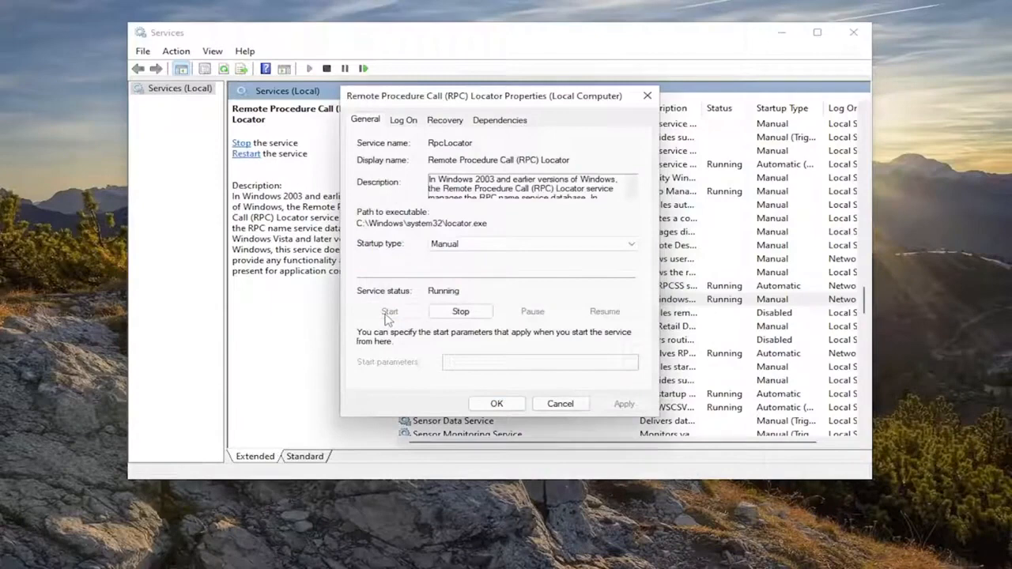
pyautogui.click(461, 311)
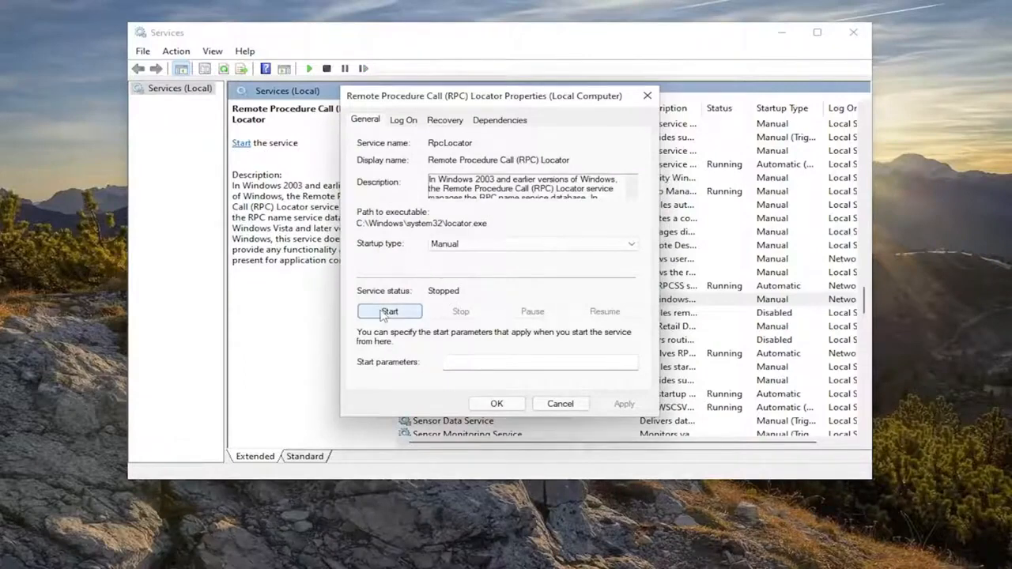
pyautogui.click(389, 311)
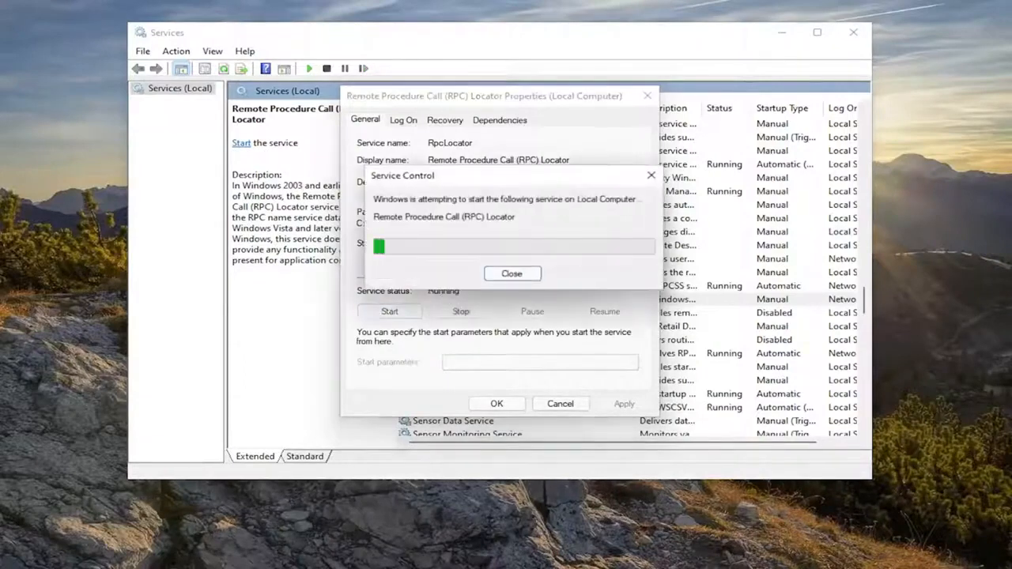
pyautogui.click(512, 272)
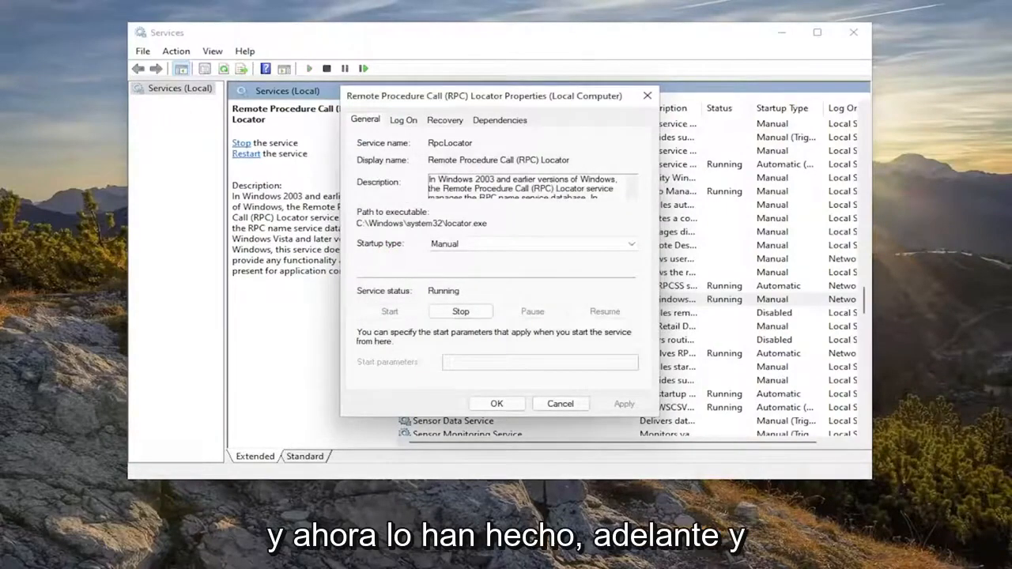
pyautogui.click(497, 404)
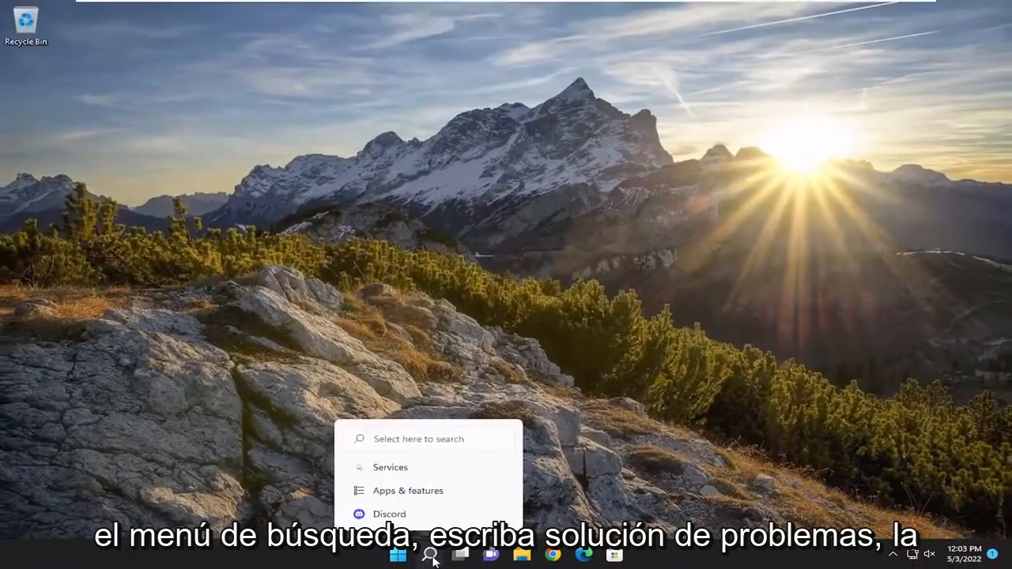
# Step: Search 'troubleshoot settings' and go to the Troubleshoot settings page
pyautogui.write('troubleshoot settings')
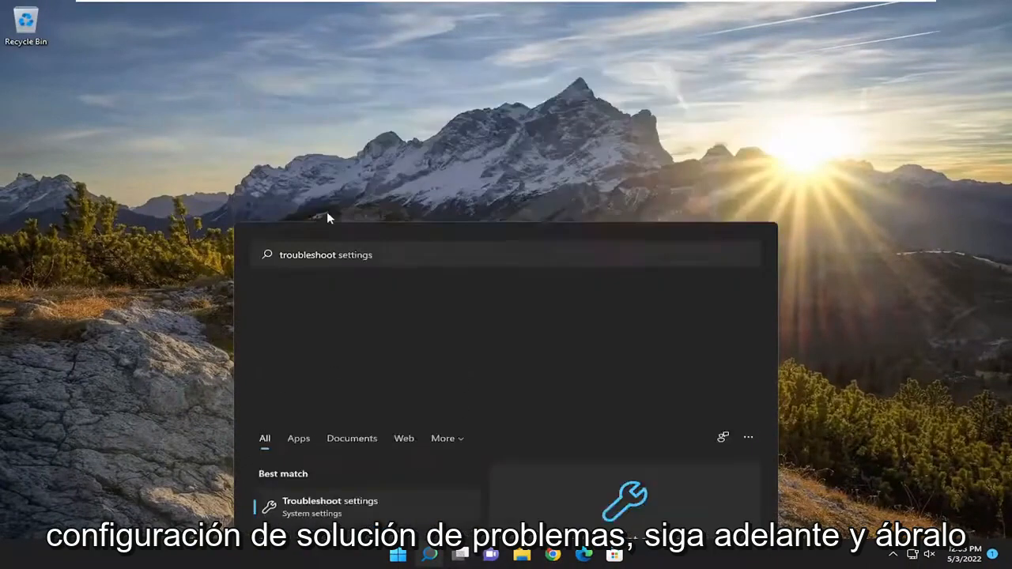
pyautogui.click(330, 500)
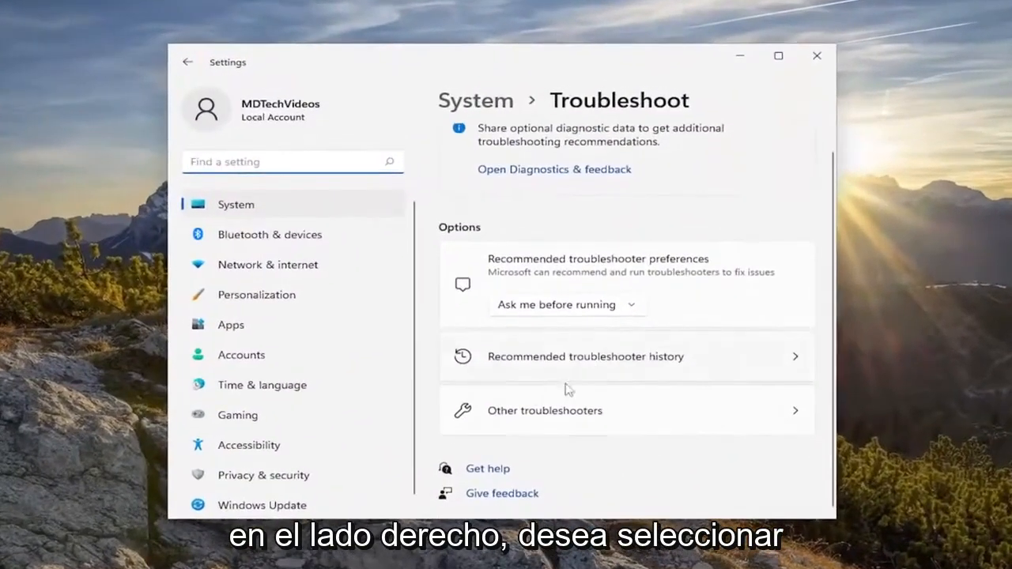
# Step: Run the Windows Store Apps troubleshooter from Other troubleshooters, past the account prompt
pyautogui.click(544, 410)
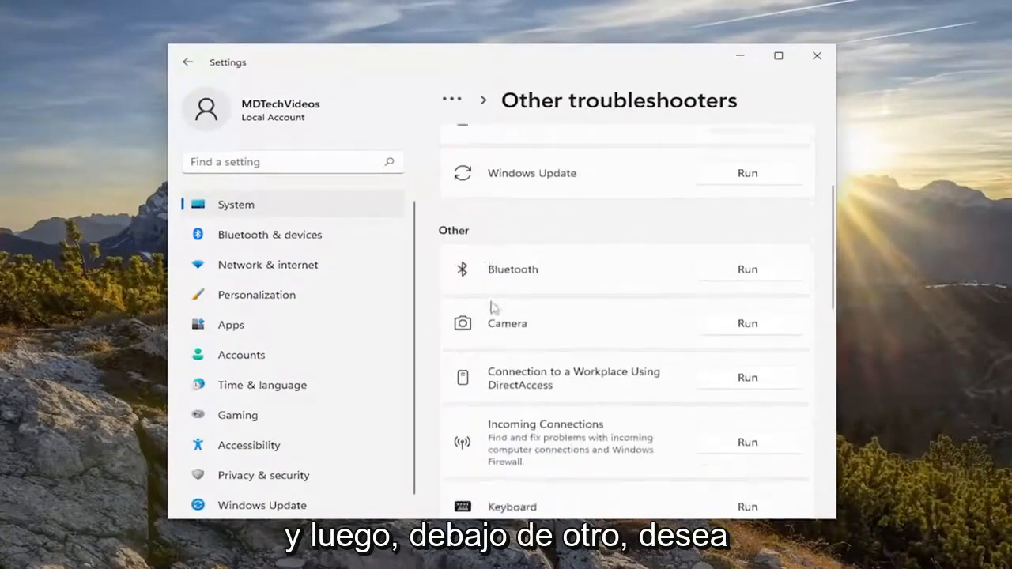
pyautogui.scroll(-3)
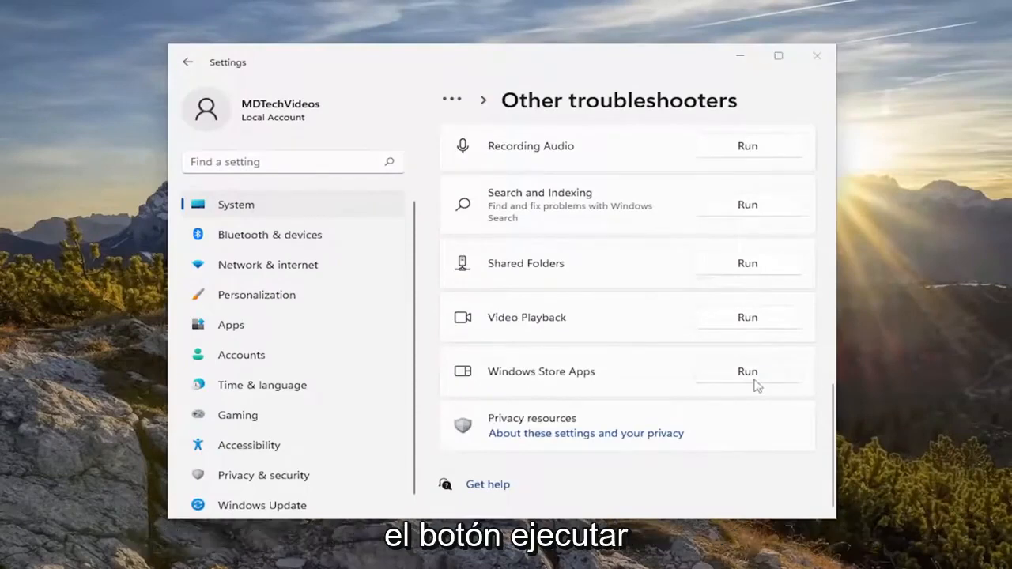
pyautogui.click(746, 372)
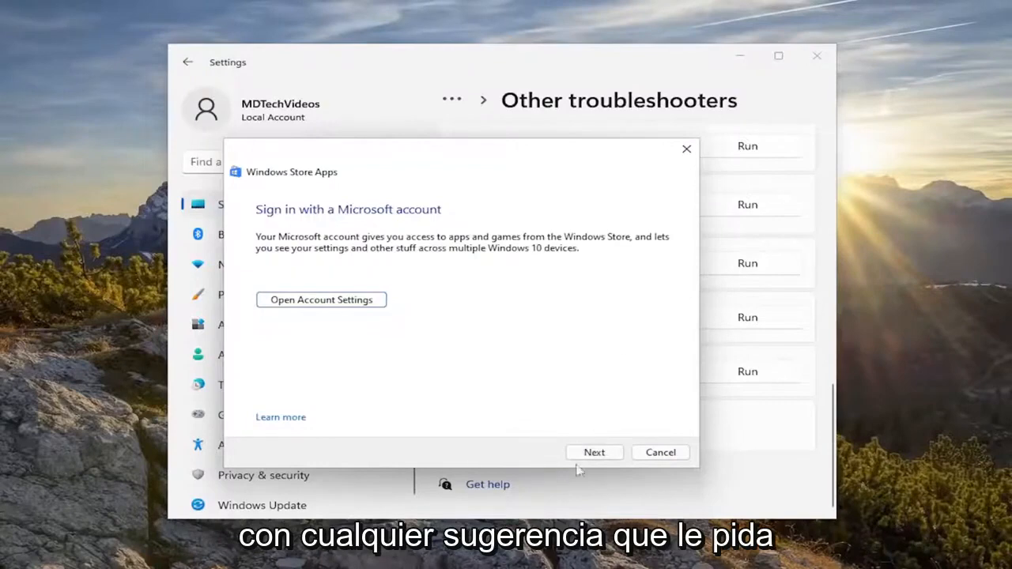
pyautogui.click(594, 452)
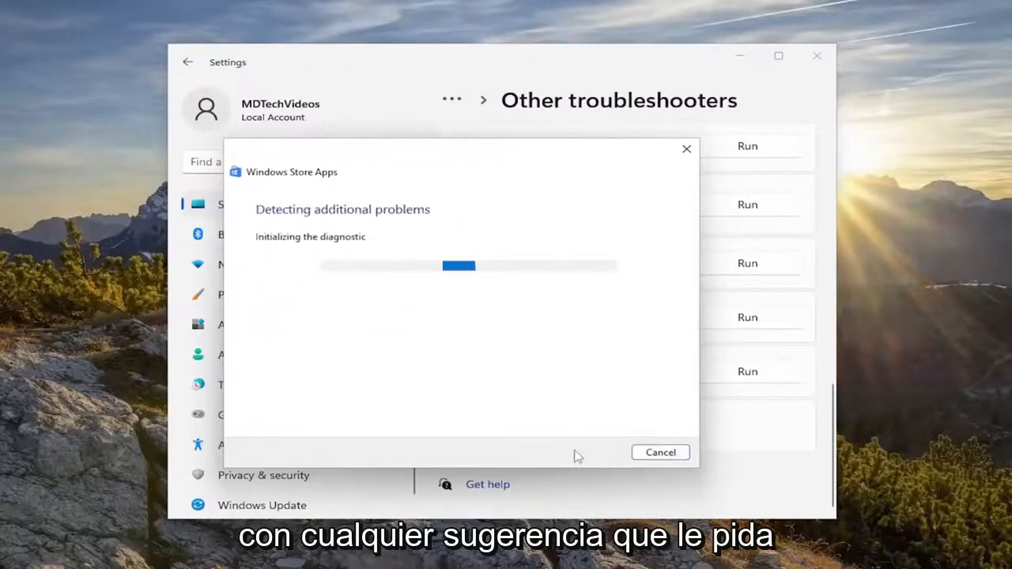